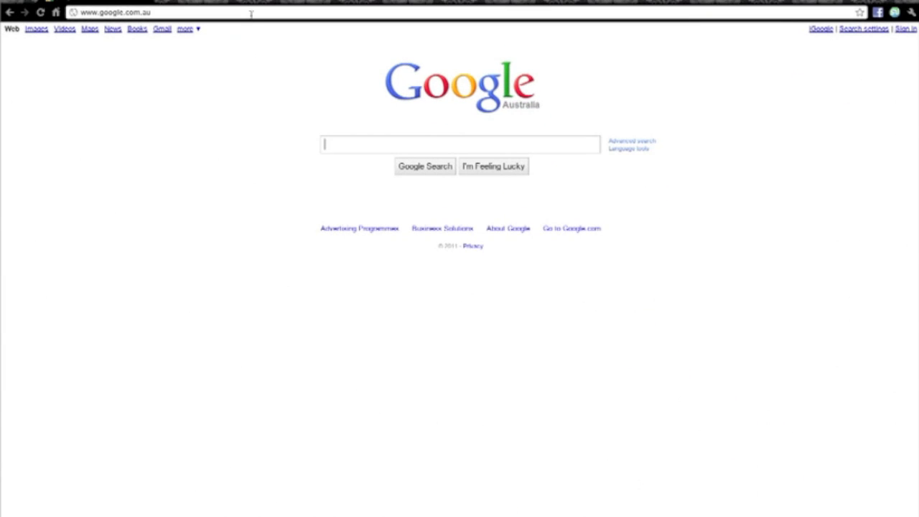
# Enter weebly.com in Chrome's address bar to load the Weebly homepage.
pyautogui.write('weebly.com')
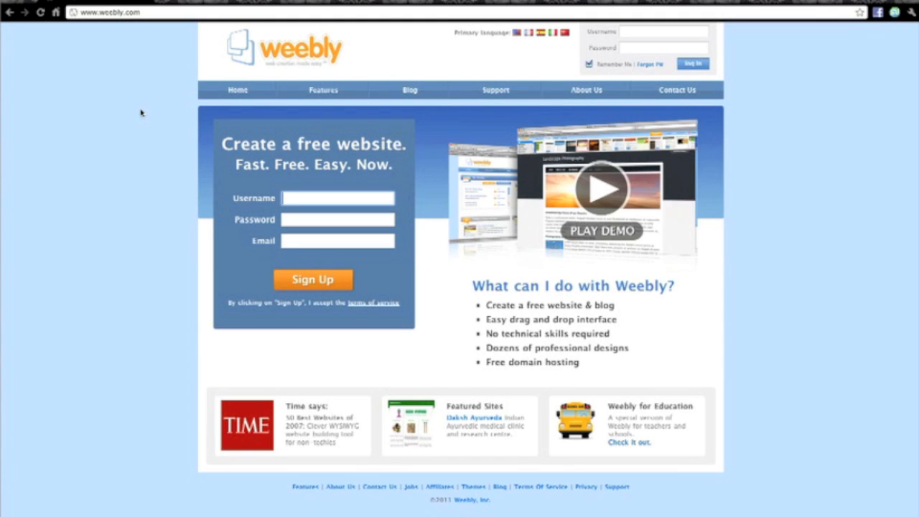
pyautogui.moveTo(183, 115)
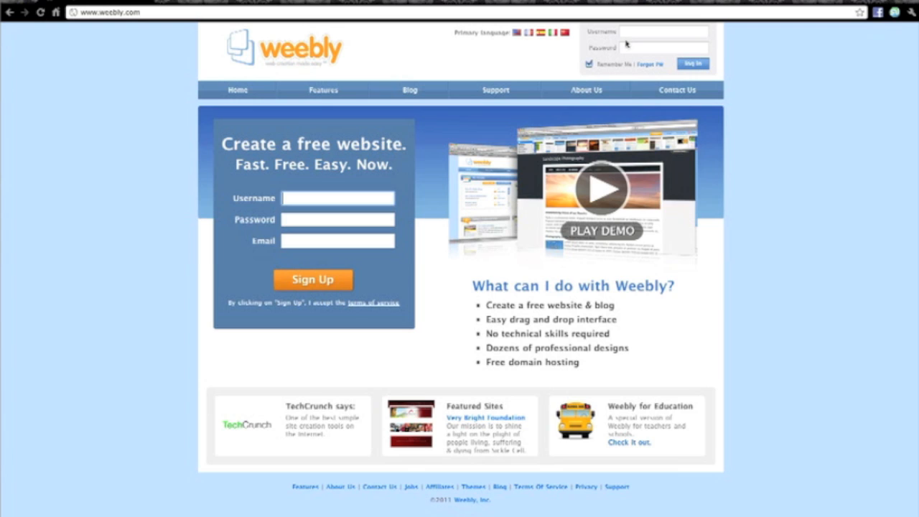
pyautogui.moveTo(632, 36)
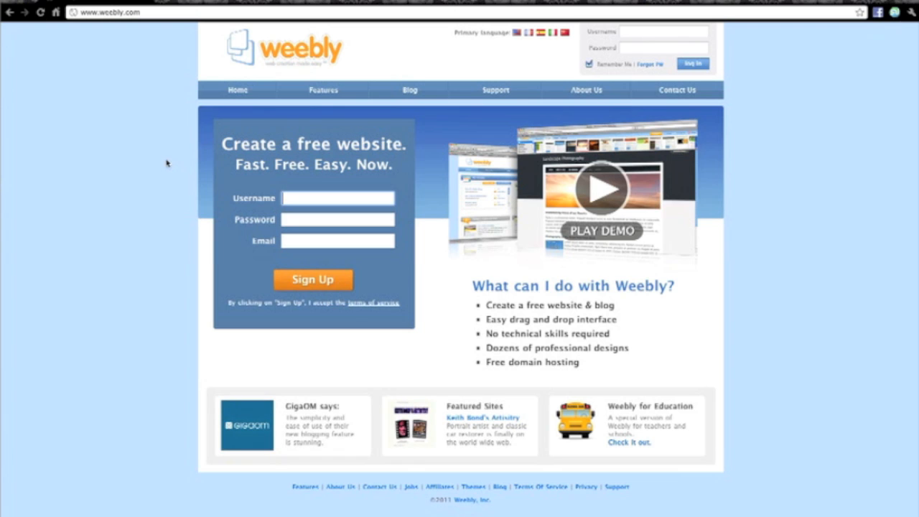
pyautogui.moveTo(171, 141)
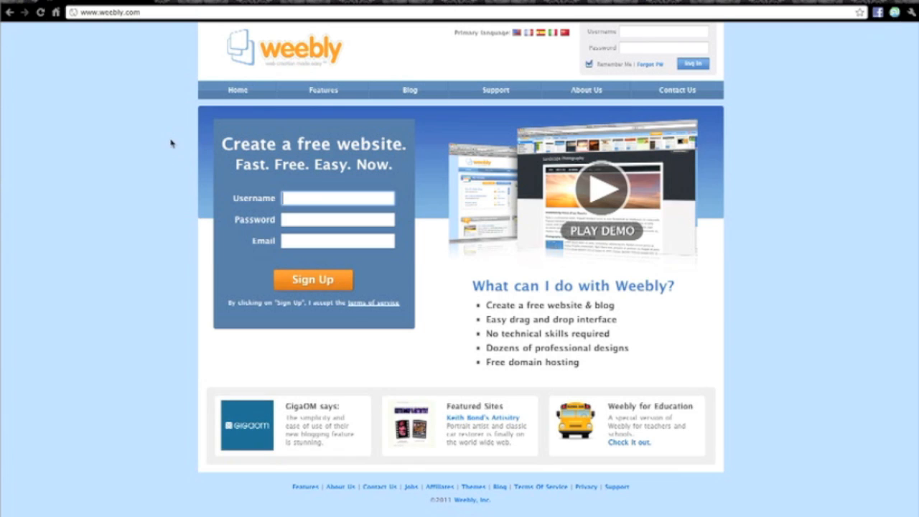
pyautogui.moveTo(226, 100)
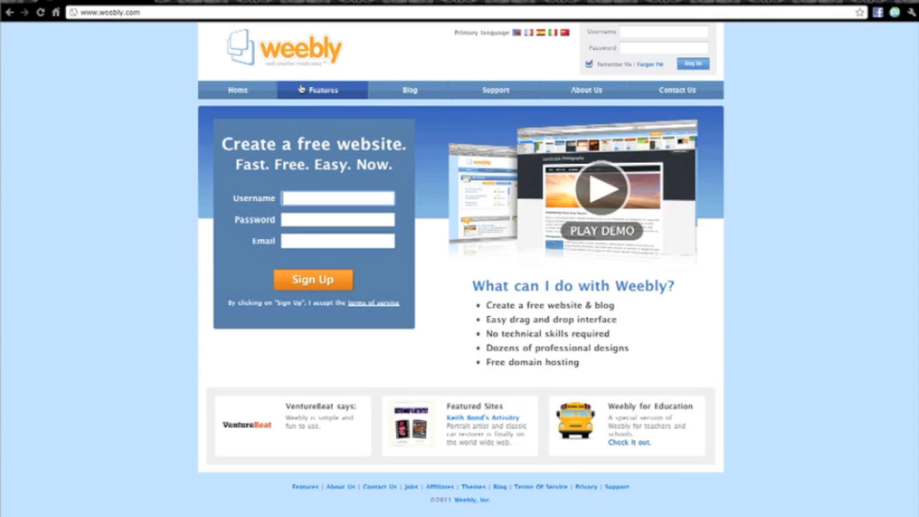
# Open Our Features and scroll through the list, including blogging tools and custom domains.
pyautogui.click(323, 90)
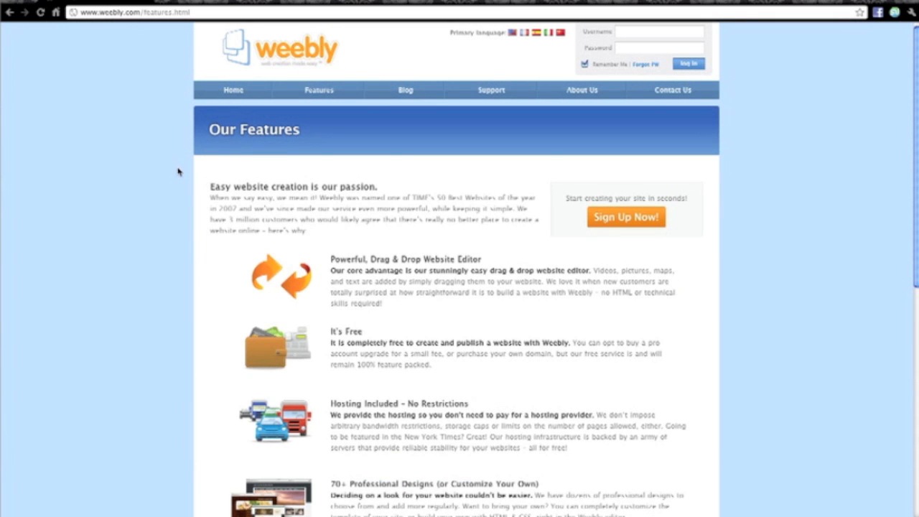
pyautogui.scroll(-3)
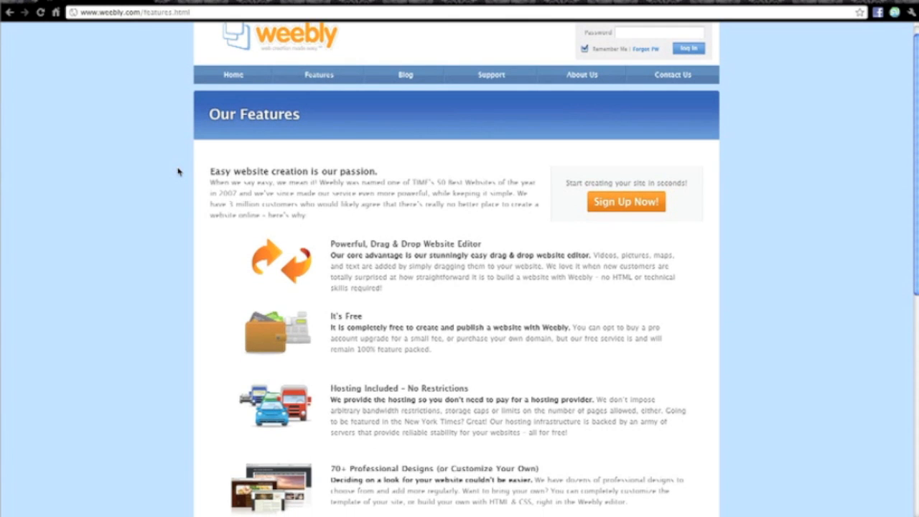
pyautogui.scroll(-3)
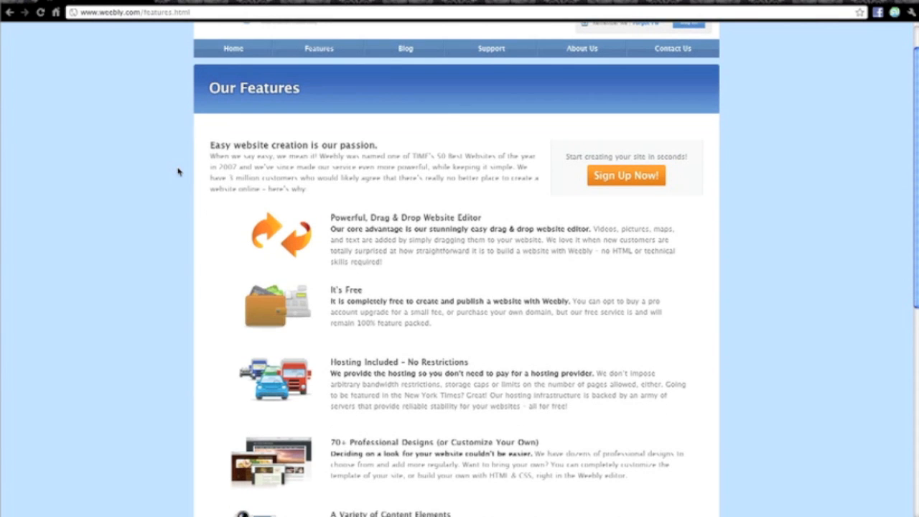
pyautogui.scroll(-3)
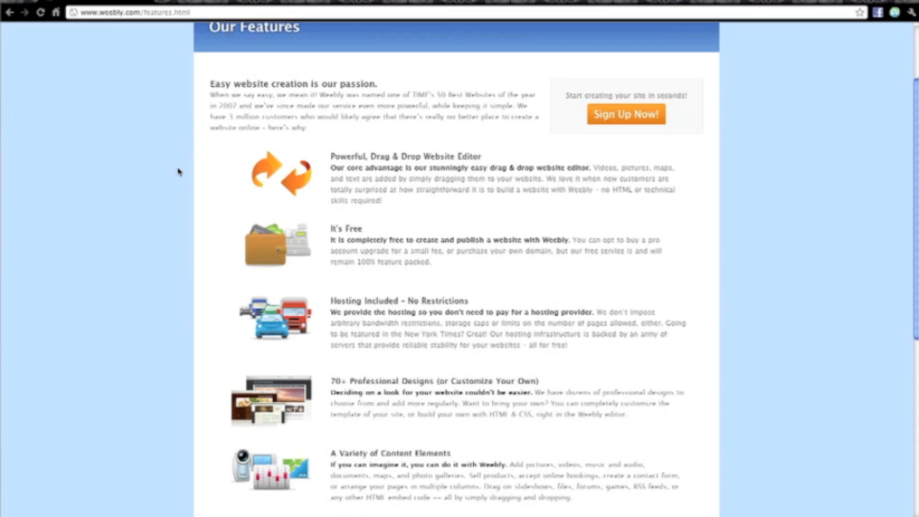
pyautogui.scroll(-3)
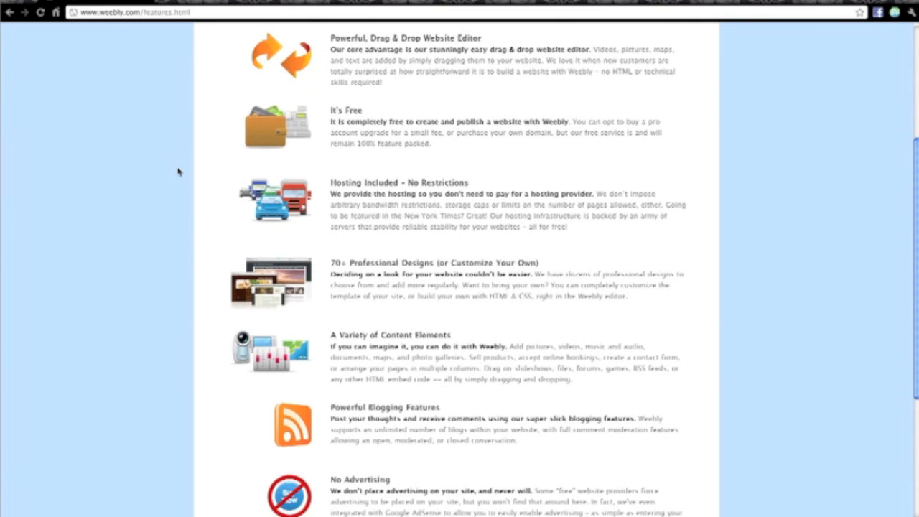
pyautogui.scroll(-3)
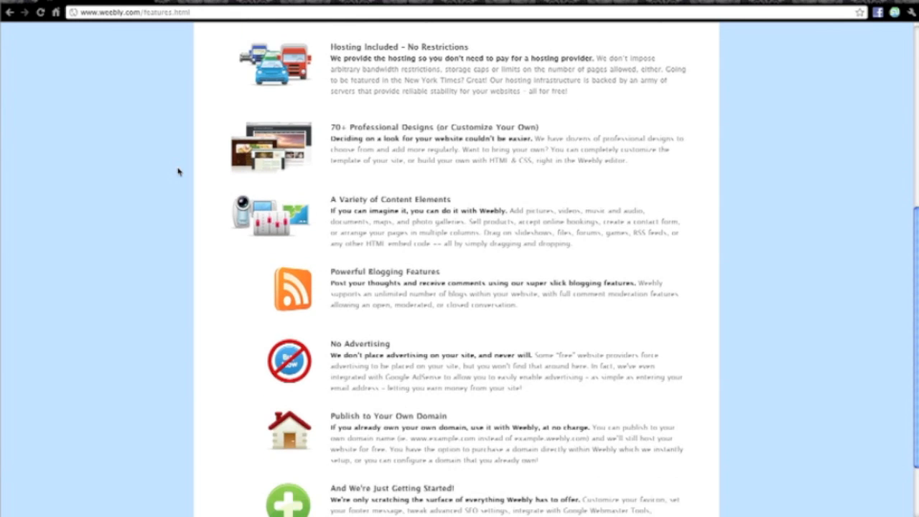
pyautogui.scroll(-3)
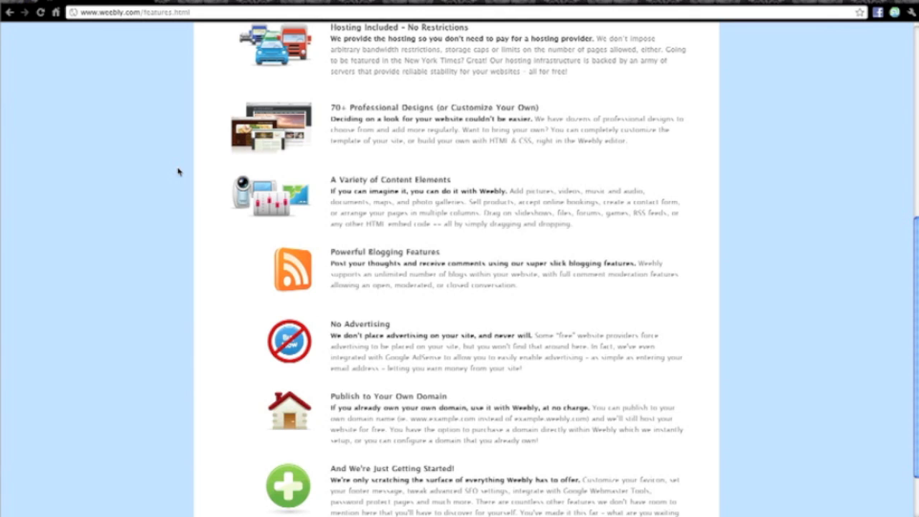
pyautogui.scroll(-3)
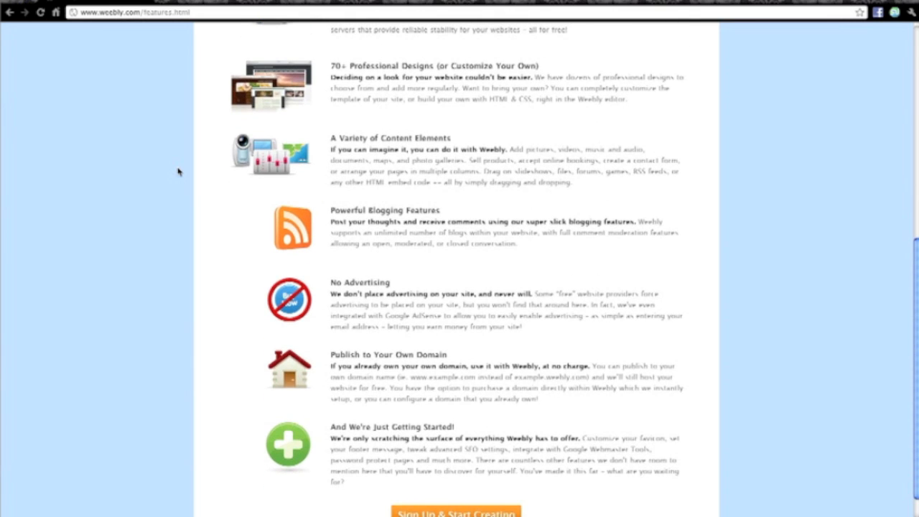
pyautogui.scroll(3)
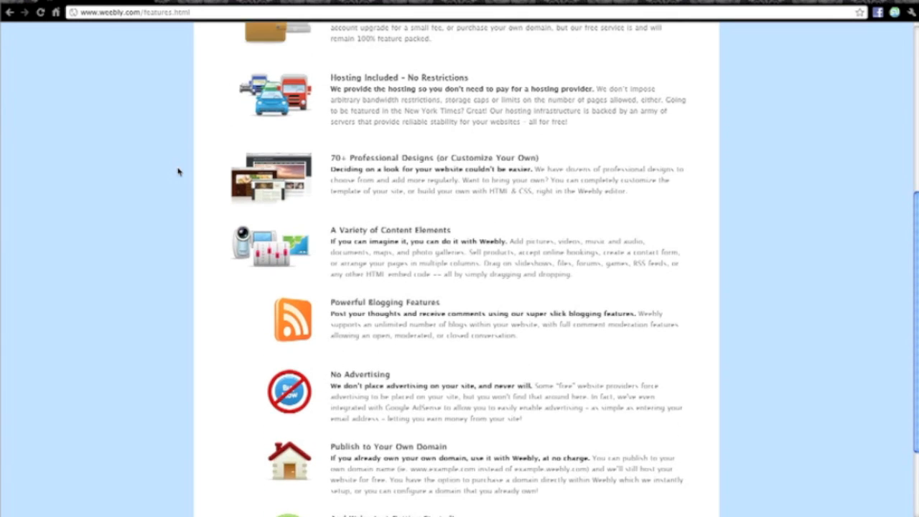
pyautogui.scroll(3)
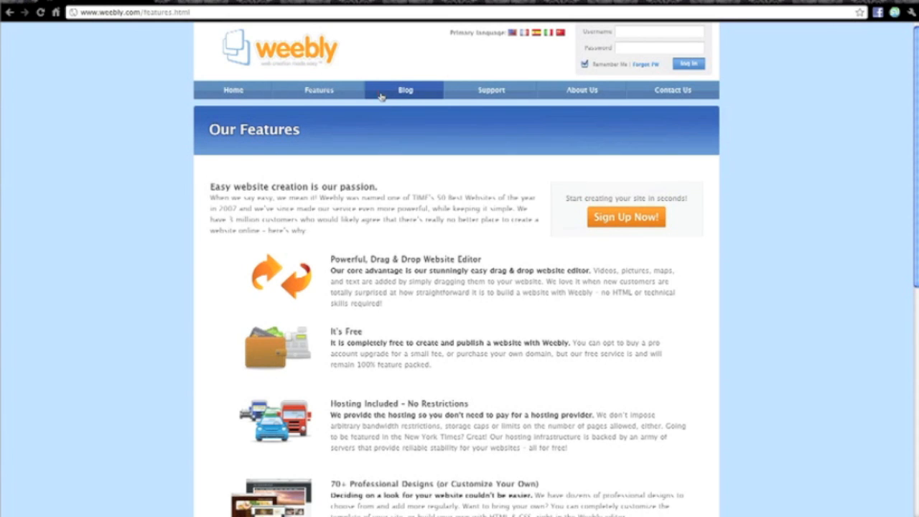
# Open the Weebly Blog and scroll to the Upgraded HTML5 Video Player post.
pyautogui.click(404, 90)
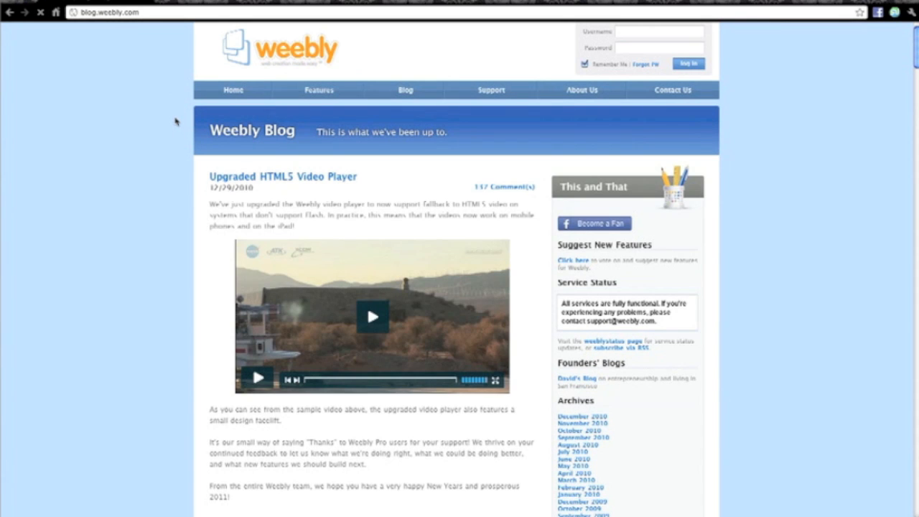
pyautogui.scroll(-3)
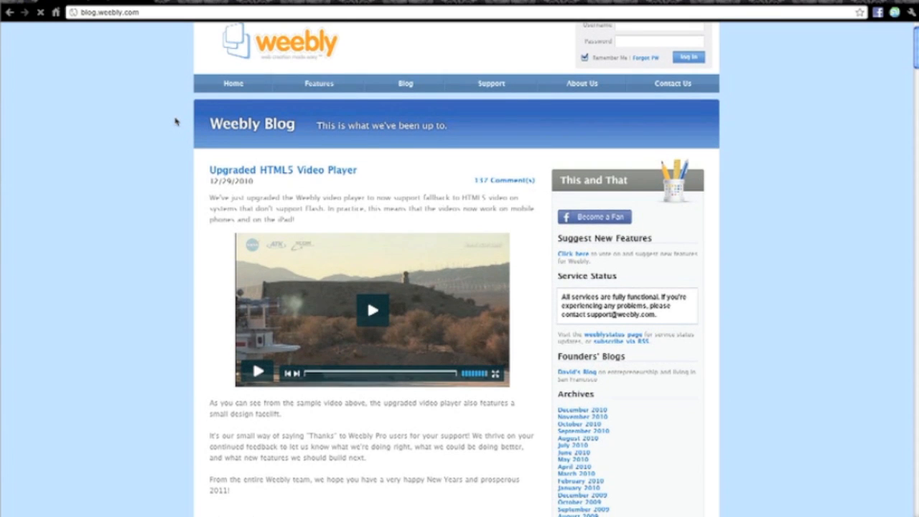
pyautogui.scroll(-3)
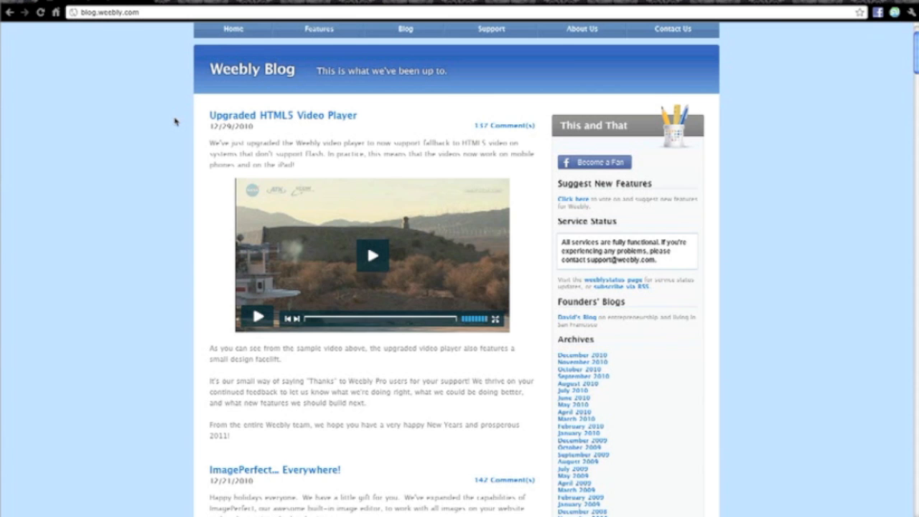
pyautogui.scroll(-3)
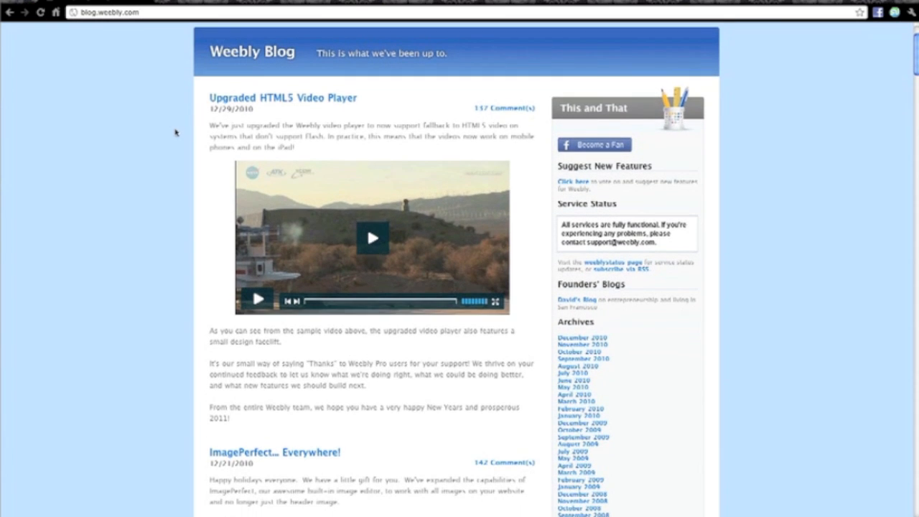
pyautogui.moveTo(582, 211)
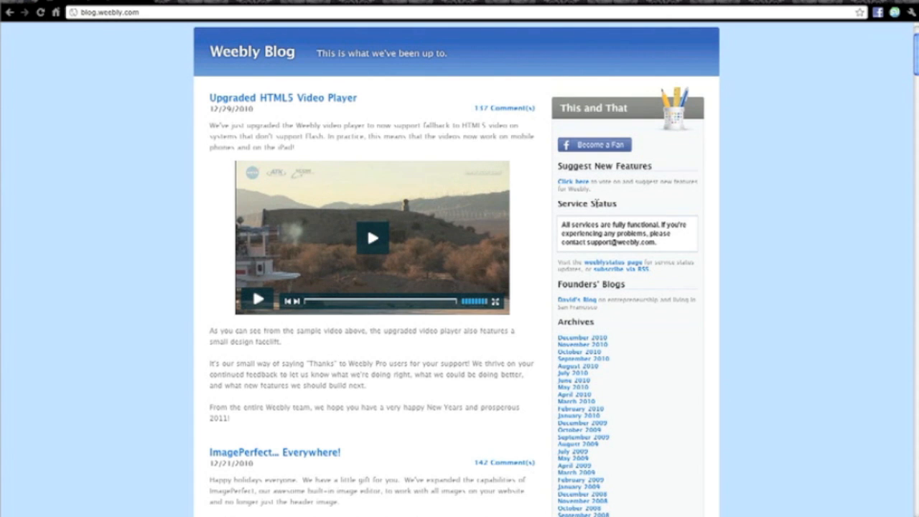
pyautogui.moveTo(650, 262)
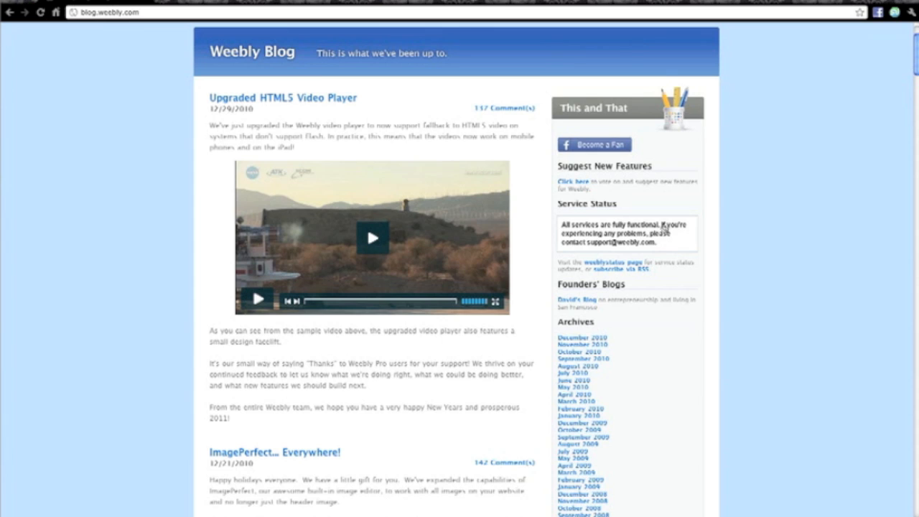
pyautogui.moveTo(603, 250)
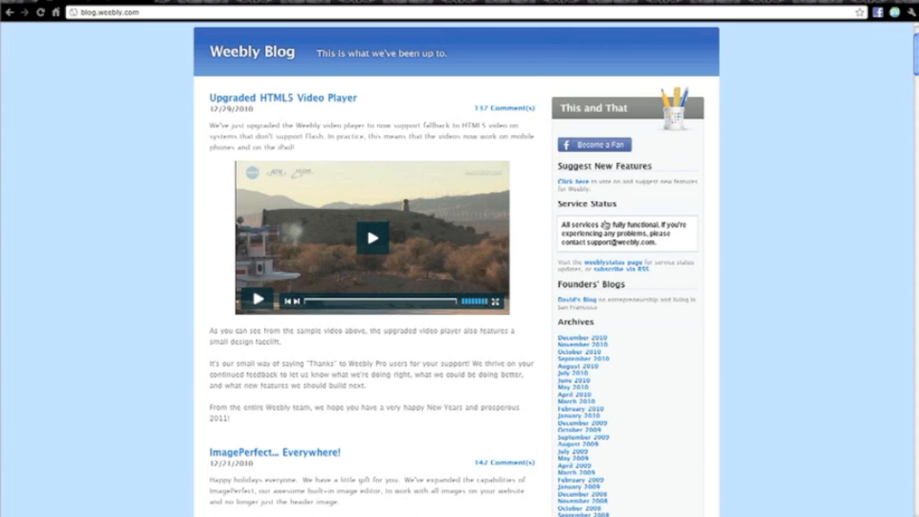
# Scroll through the ImagePerfect blog post on cropping, rotating and photo effects.
pyautogui.scroll(-3)
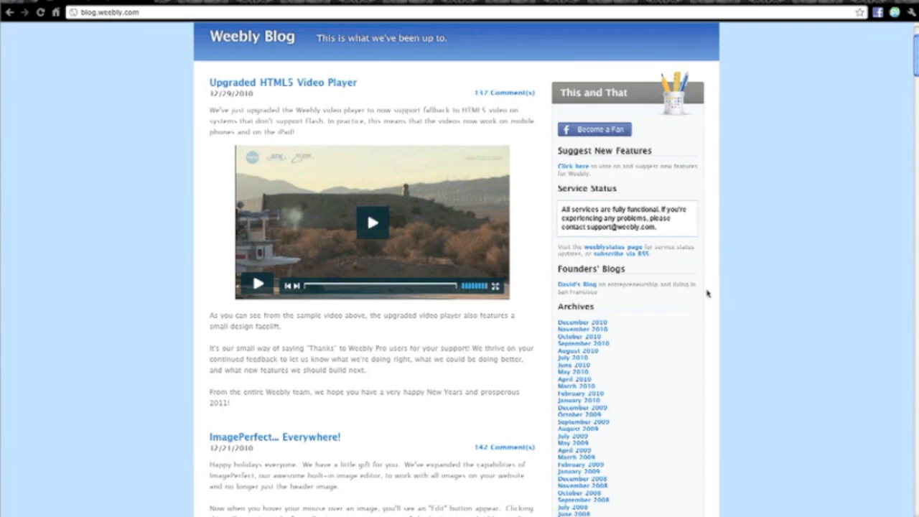
pyautogui.scroll(-3)
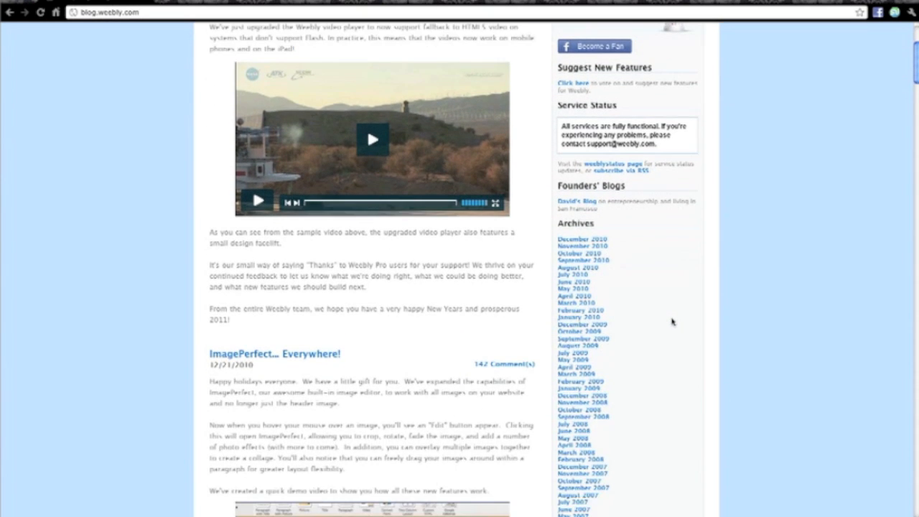
pyautogui.scroll(-3)
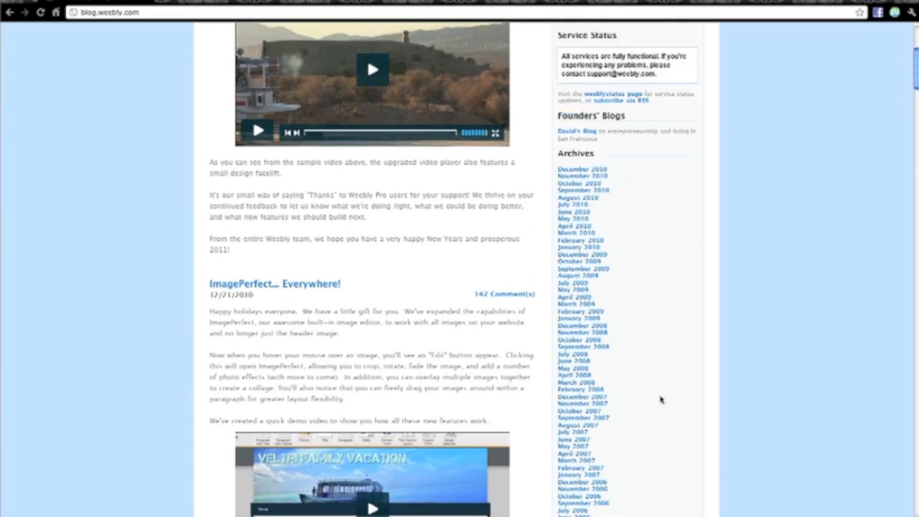
pyautogui.scroll(3)
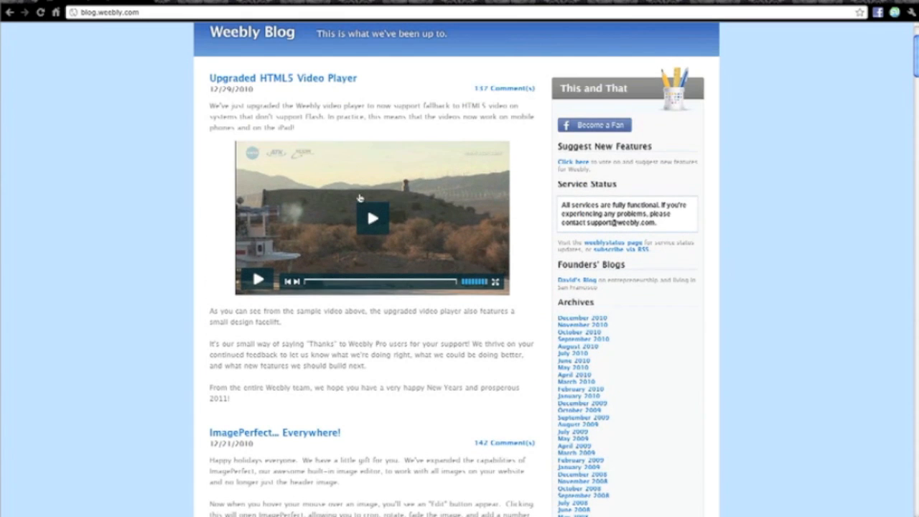
pyautogui.moveTo(399, 193)
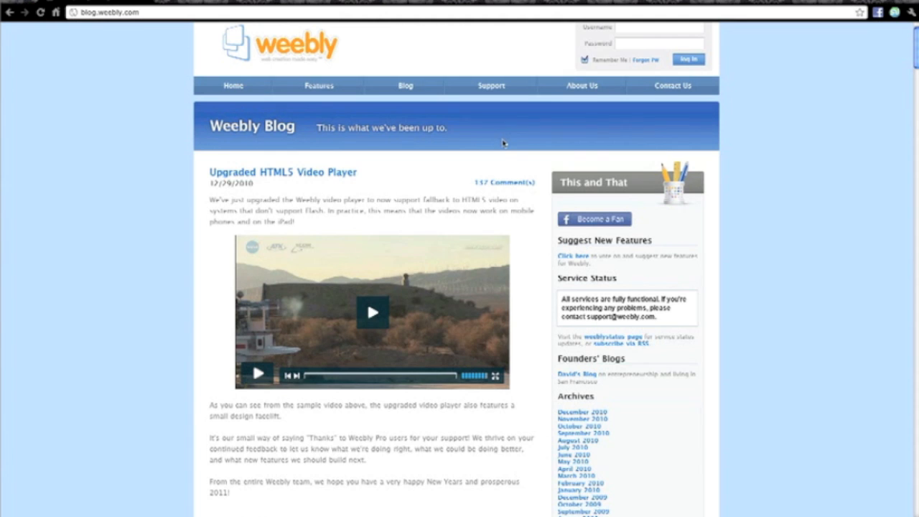
pyautogui.click(491, 86)
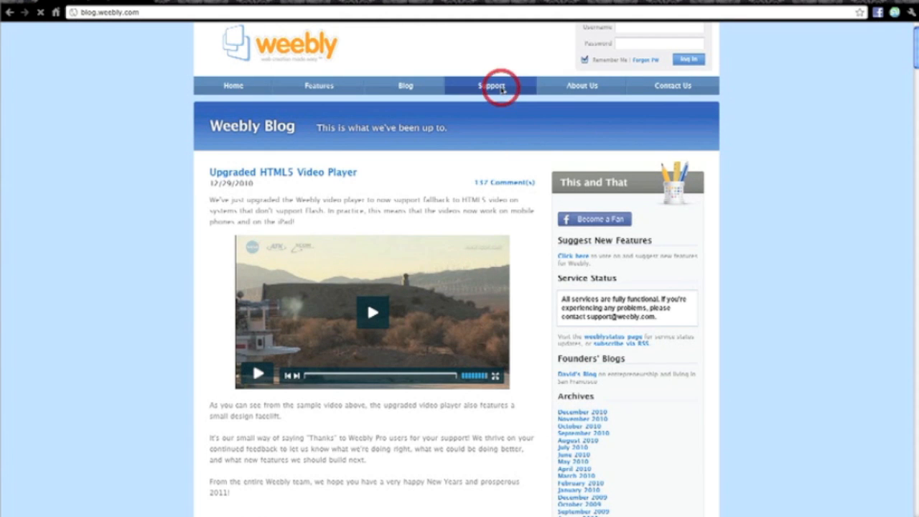
# Open the Support Center and scroll to its help categories and frequently asked questions.
pyautogui.click(492, 87)
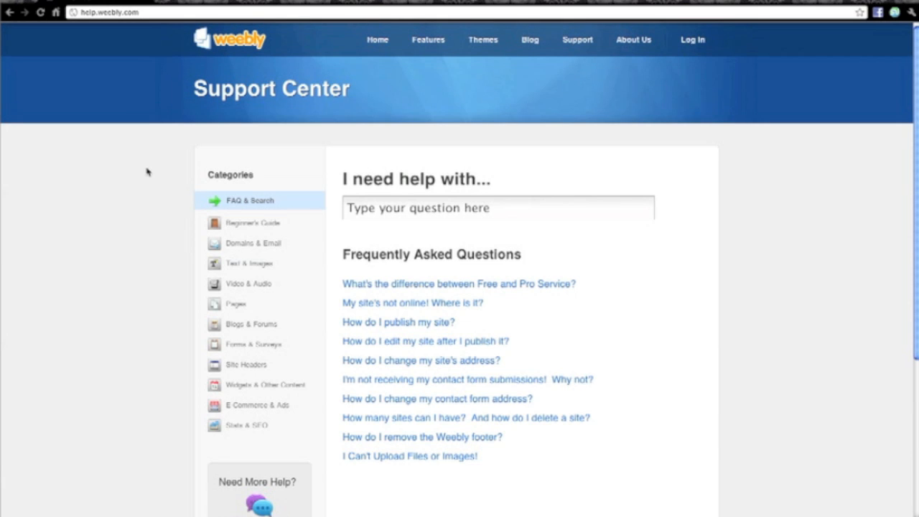
pyautogui.scroll(-3)
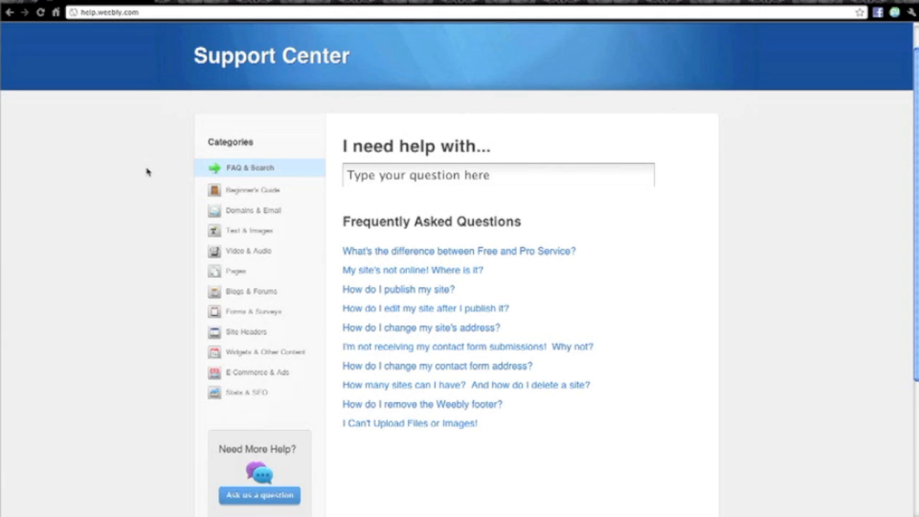
pyautogui.scroll(-3)
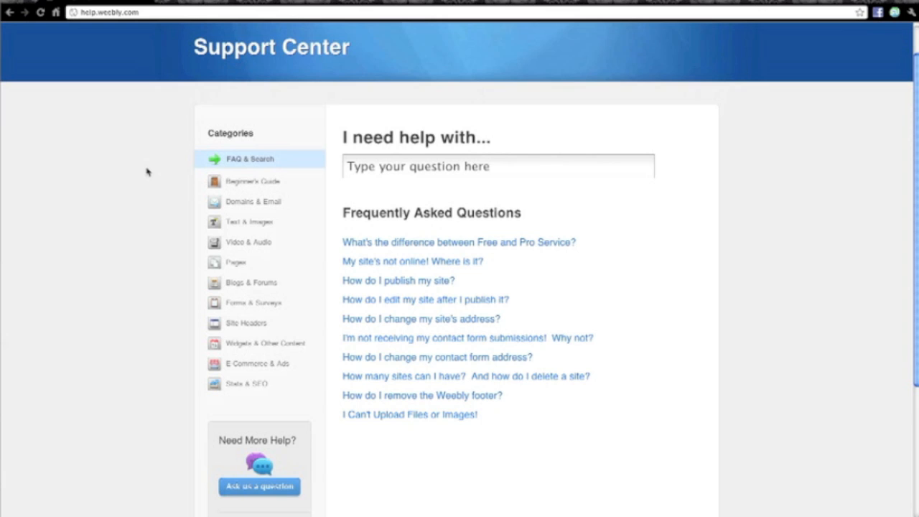
pyautogui.moveTo(146, 212)
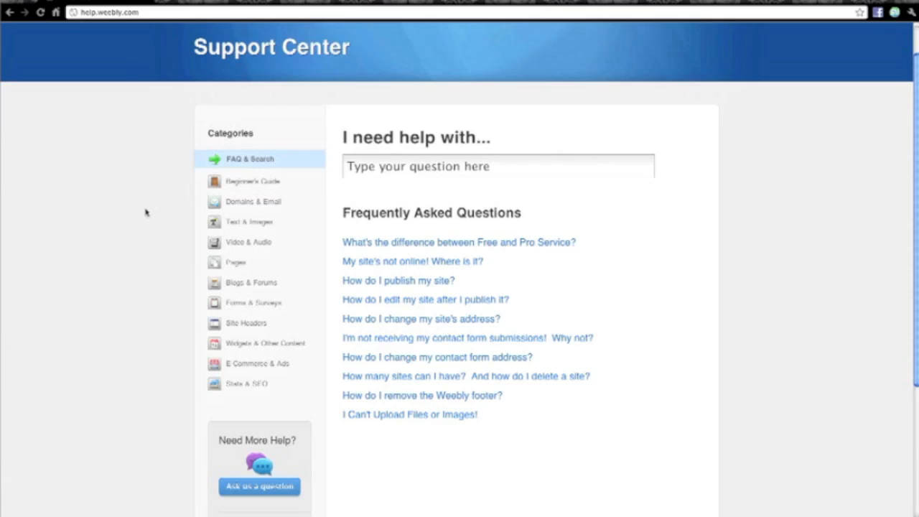
pyautogui.moveTo(246, 493)
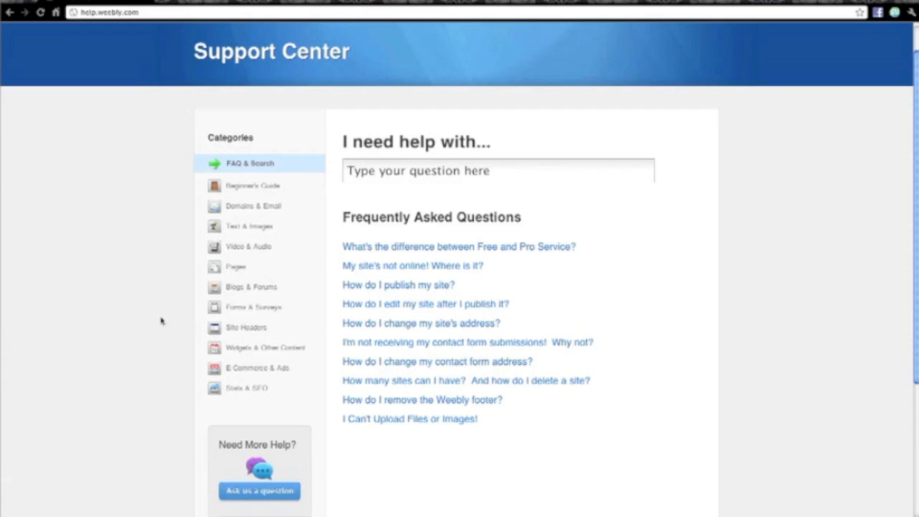
pyautogui.moveTo(186, 327)
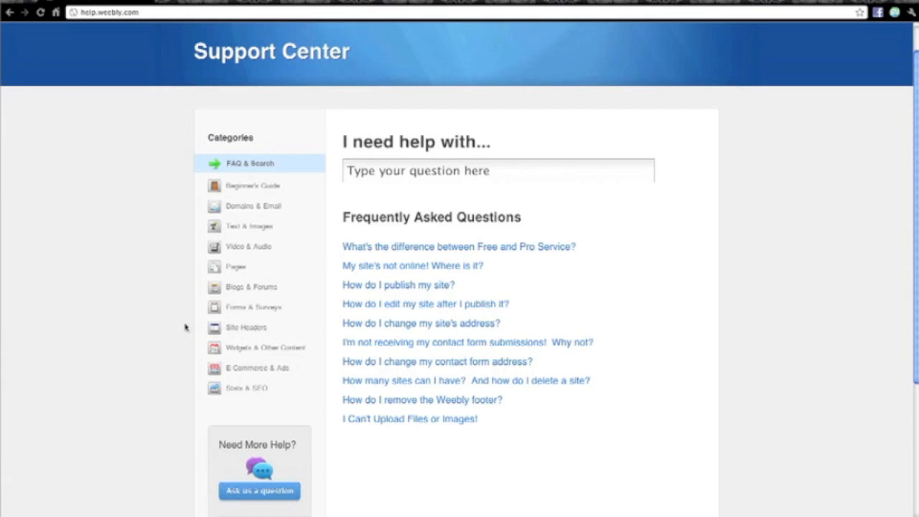
pyautogui.moveTo(230, 188)
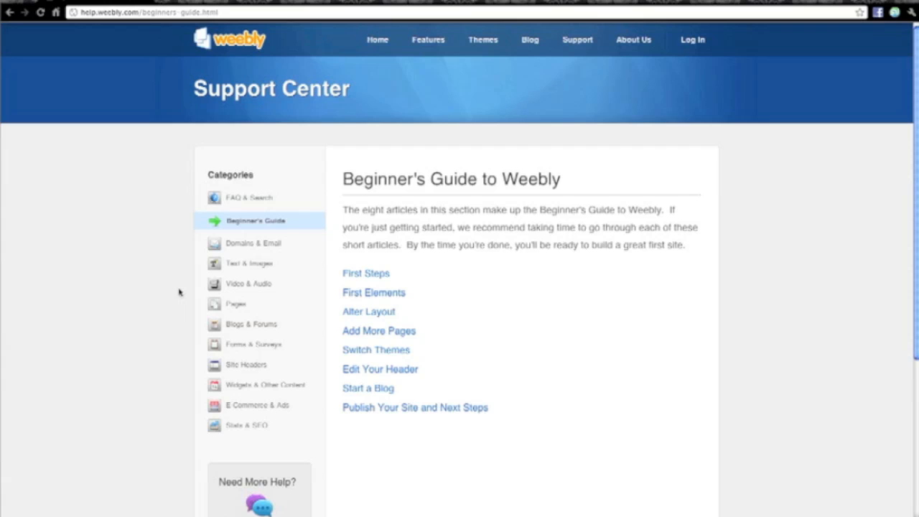
pyautogui.moveTo(186, 401)
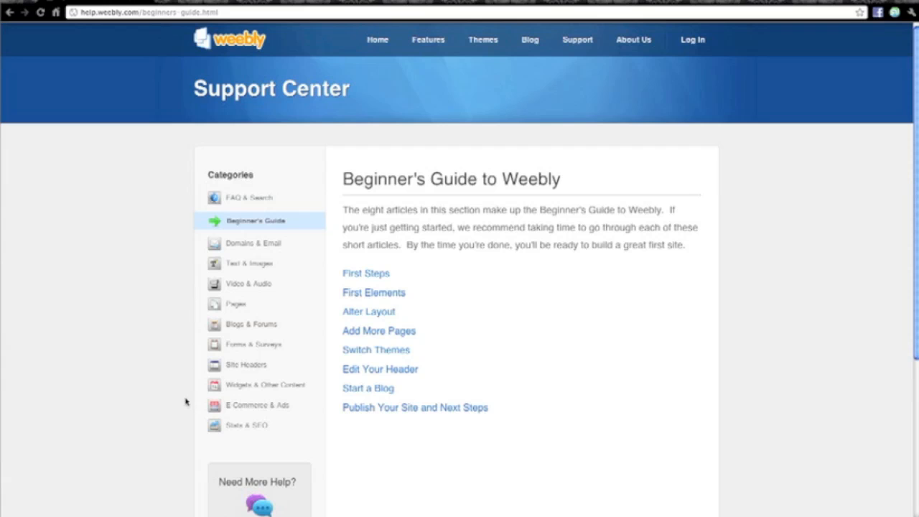
pyautogui.moveTo(237, 406)
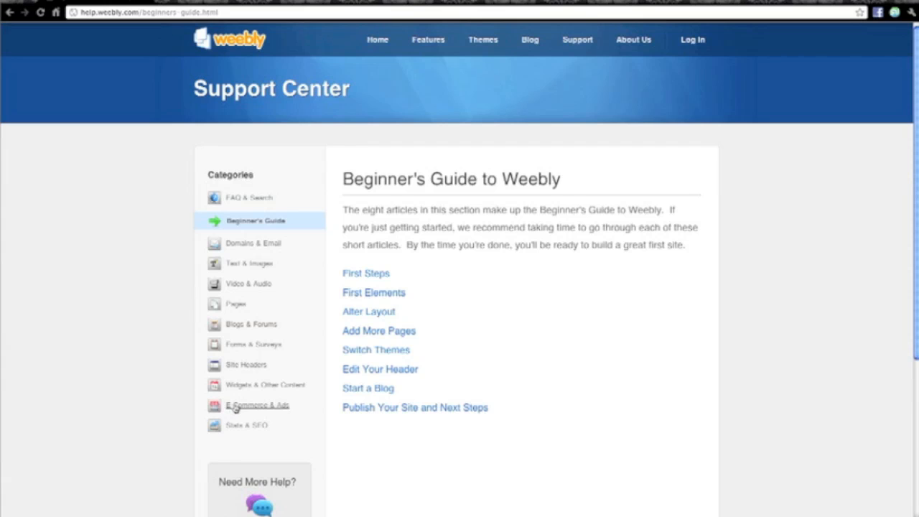
pyautogui.moveTo(294, 404)
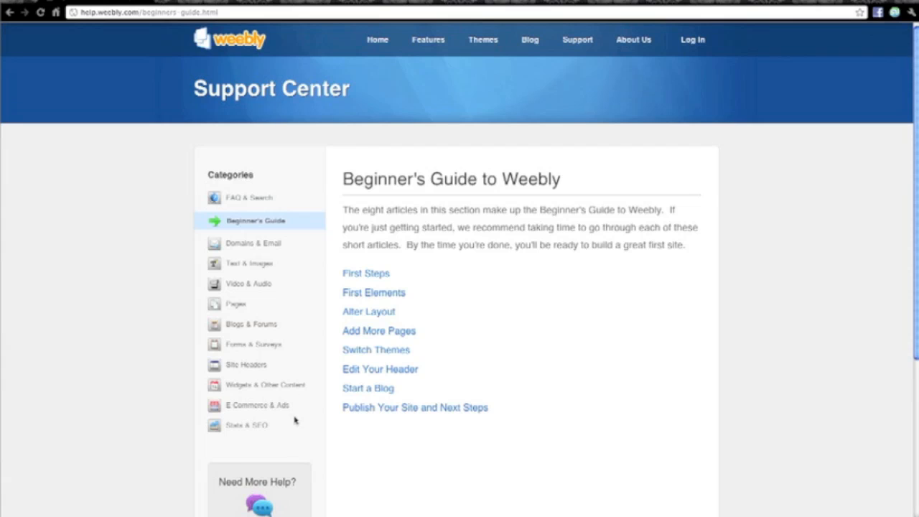
pyautogui.moveTo(256, 434)
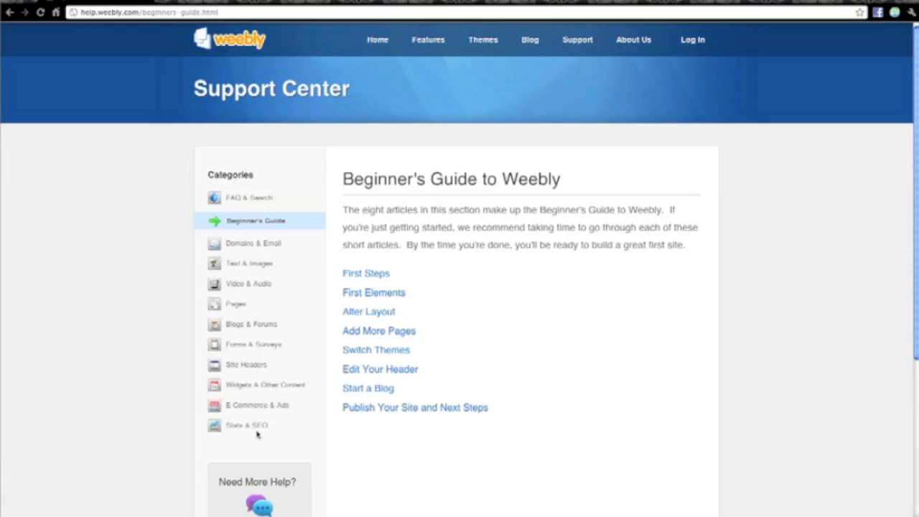
pyautogui.moveTo(300, 422)
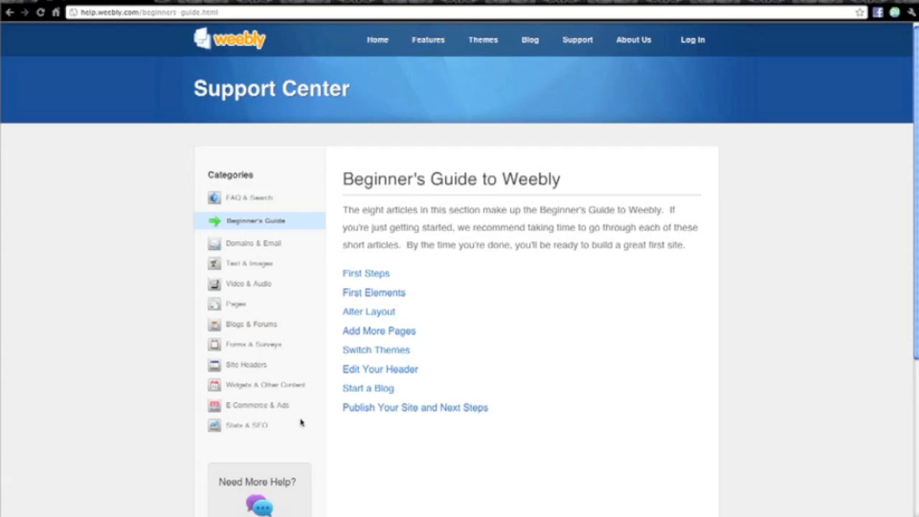
pyautogui.moveTo(477, 267)
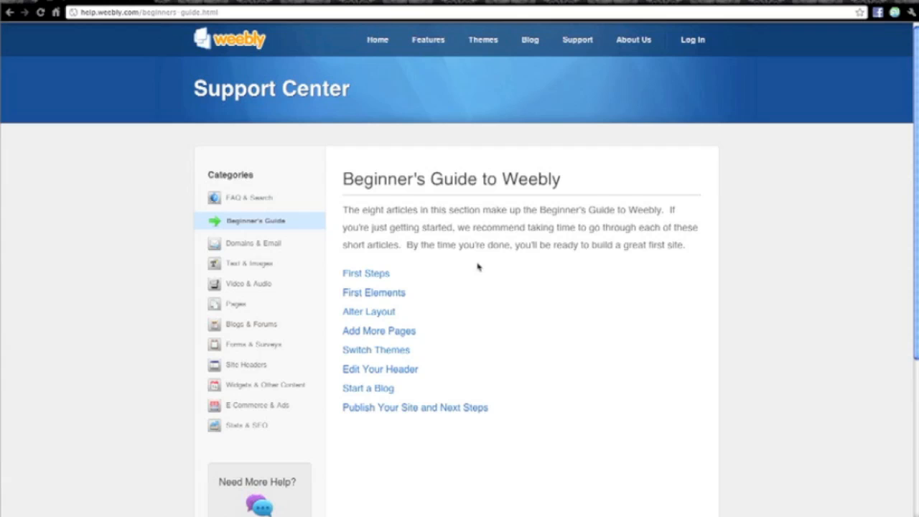
pyautogui.moveTo(615, 142)
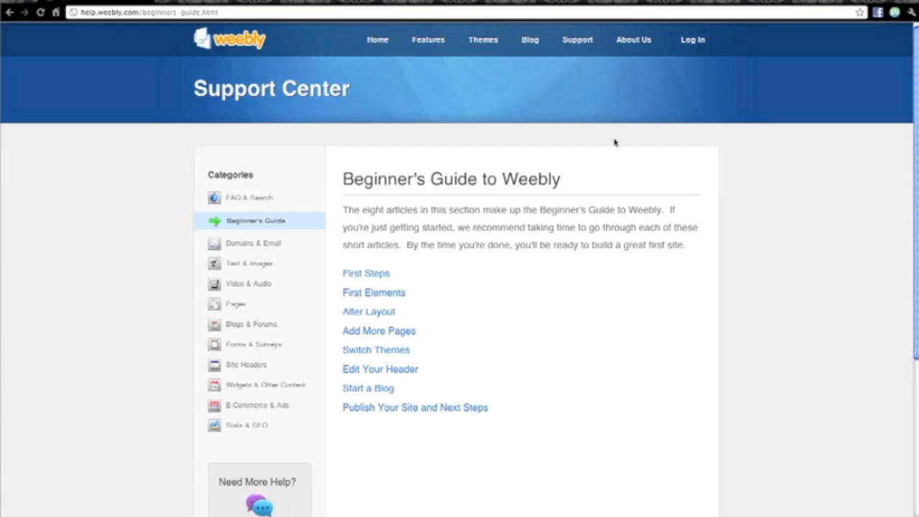
# Select About Us in the top navigation bar.
pyautogui.click(632, 40)
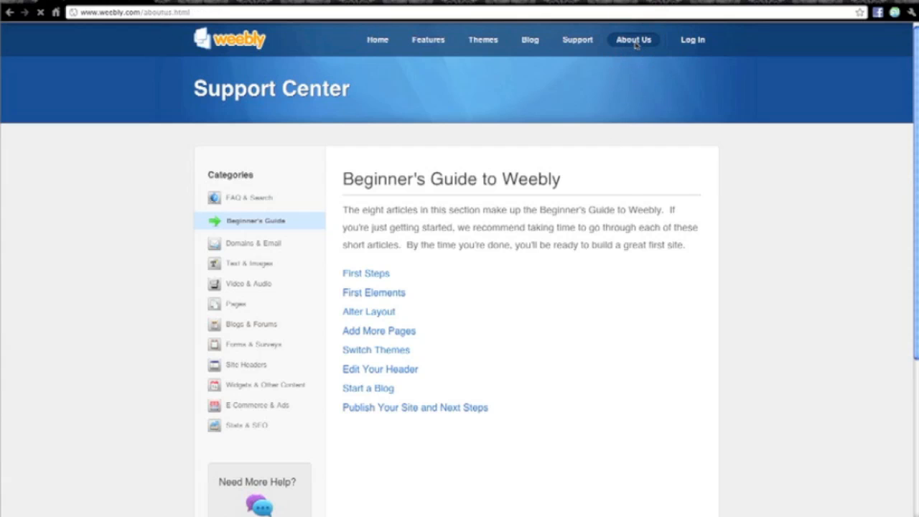
# Load weebly.com/aboutus.html and scroll to the 2006 founding, investors and press links.
pyautogui.click(634, 39)
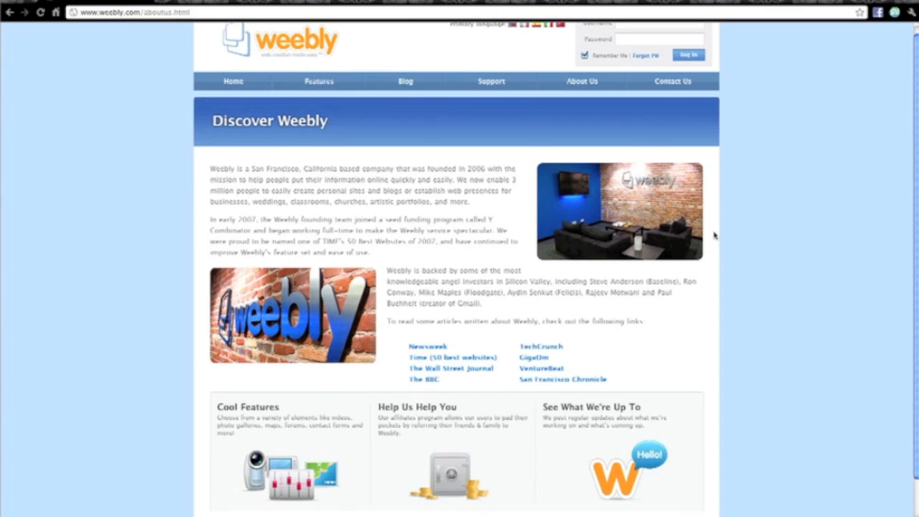
pyautogui.scroll(-3)
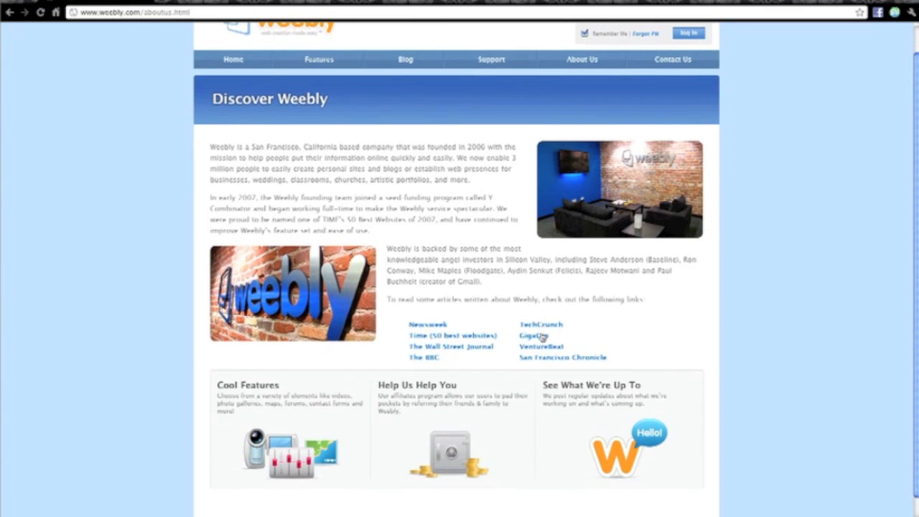
pyautogui.moveTo(452, 370)
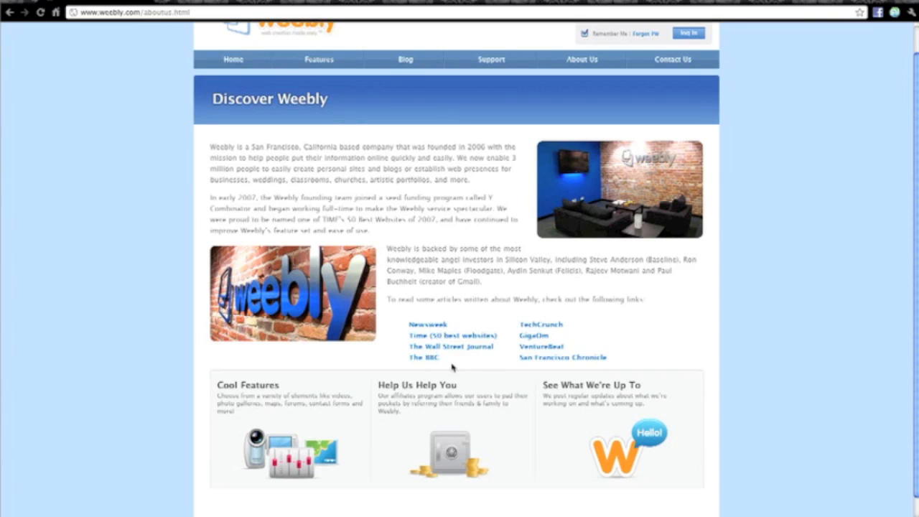
pyautogui.moveTo(694, 350)
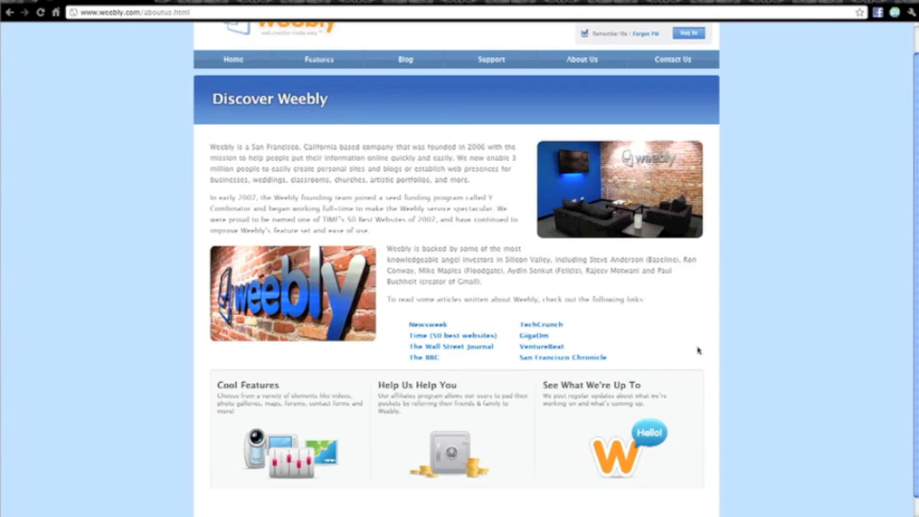
pyautogui.moveTo(696, 349)
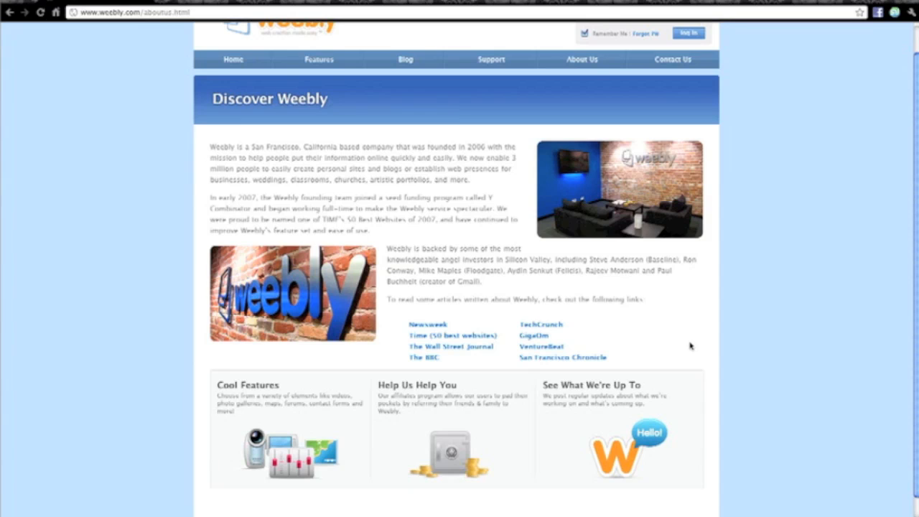
pyautogui.moveTo(204, 233)
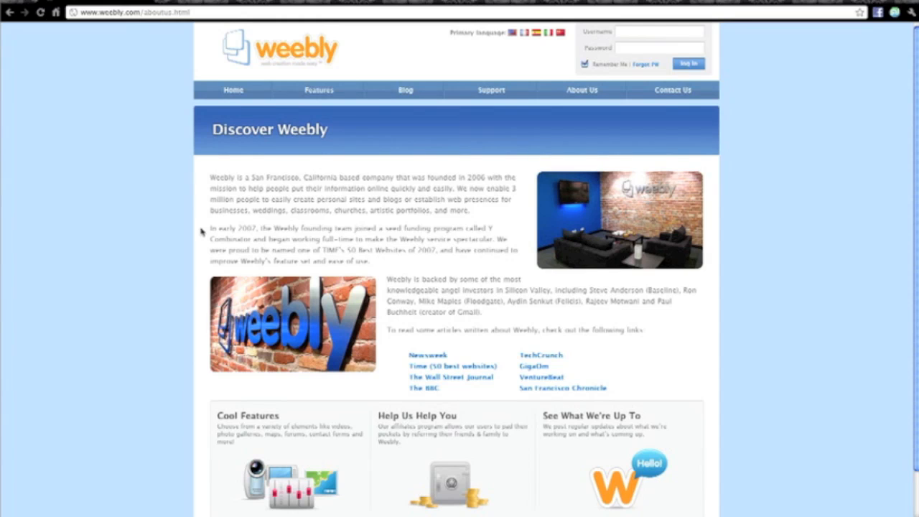
pyautogui.moveTo(181, 207)
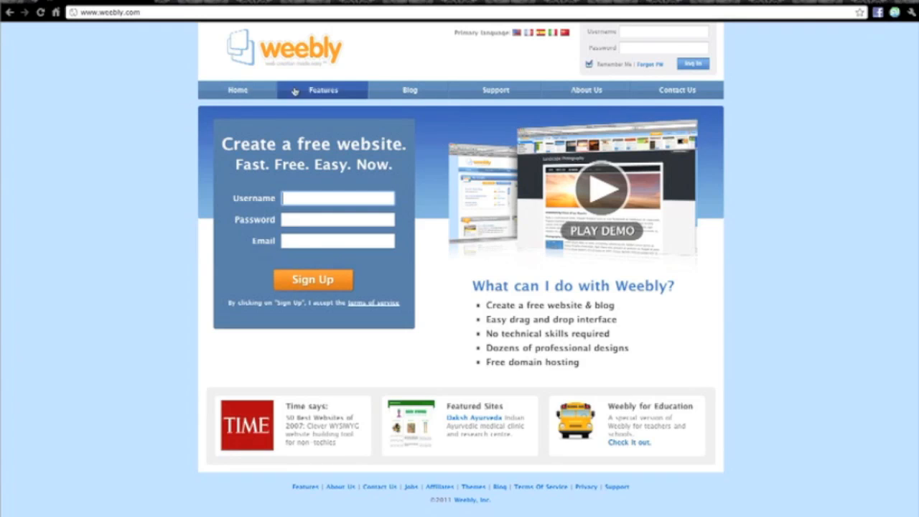
pyautogui.moveTo(743, 163)
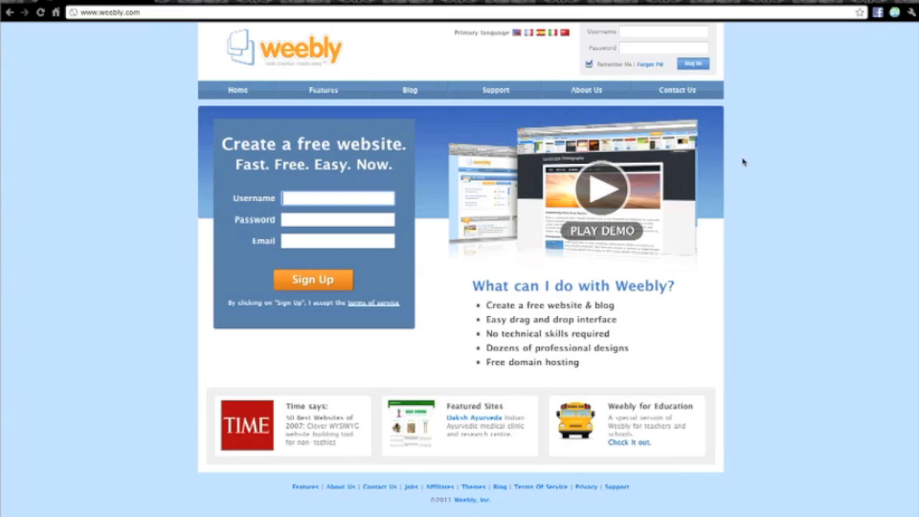
pyautogui.moveTo(744, 221)
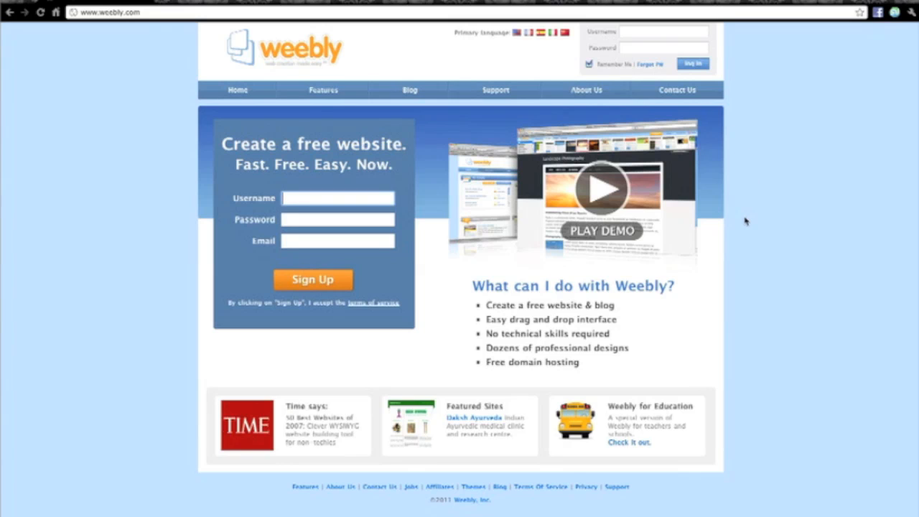